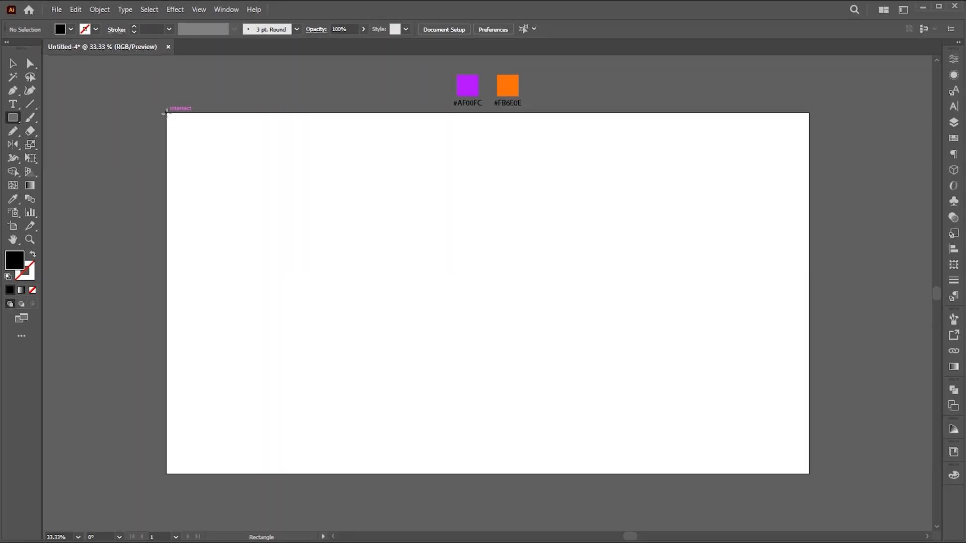
Draw a rectangle over the whole artboard and fill it with purple #AF00FC using the Eyedropper
{"action": "left_click_drag", "start_coordinate": [167, 113], "coordinate": [808, 473]}
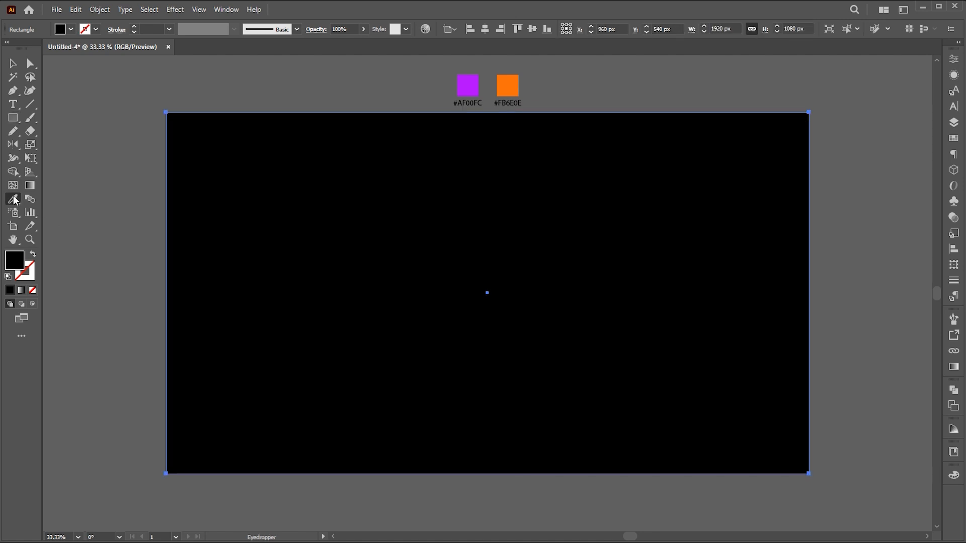
{"action": "left_click", "coordinate": [467, 85]}
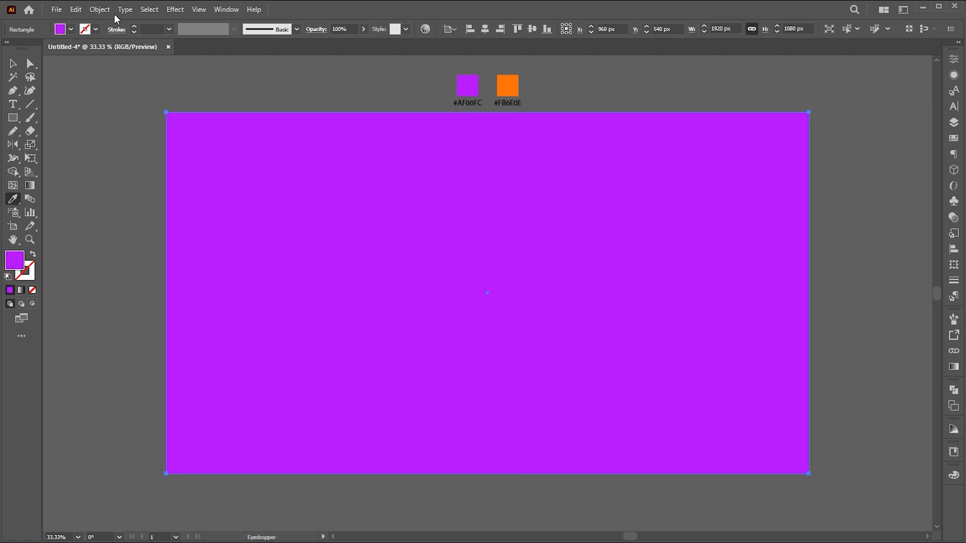
{"action": "left_click", "coordinate": [99, 8]}
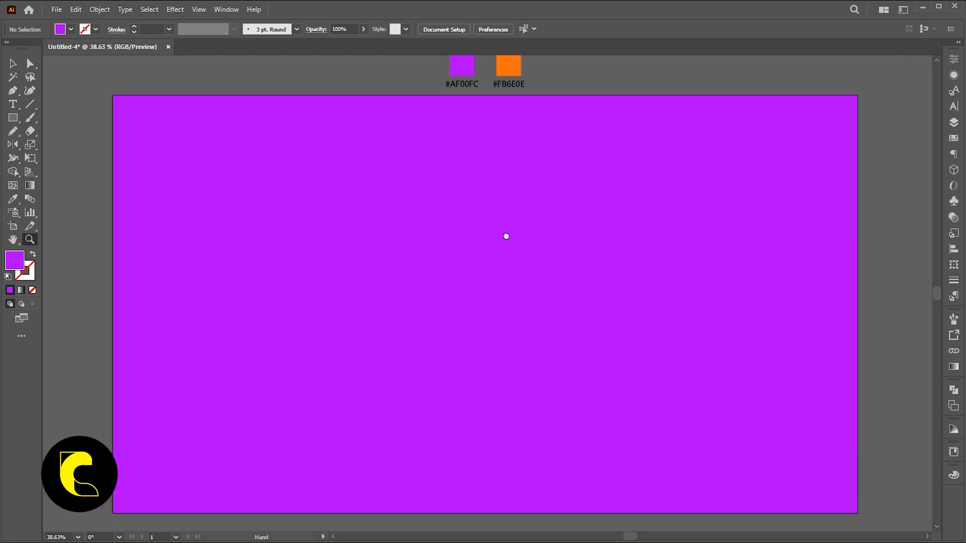
Draw a square, reshape it into a pointed petal, and give it an orange stroke with no fill
{"action": "left_click", "coordinate": [12, 63]}
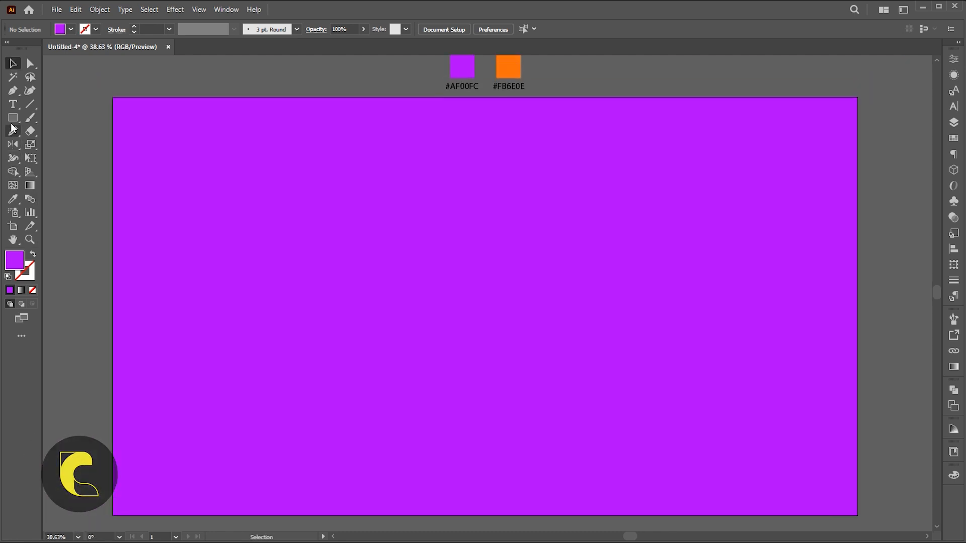
{"action": "left_click_drag", "start_coordinate": [432, 229], "coordinate": [507, 316]}
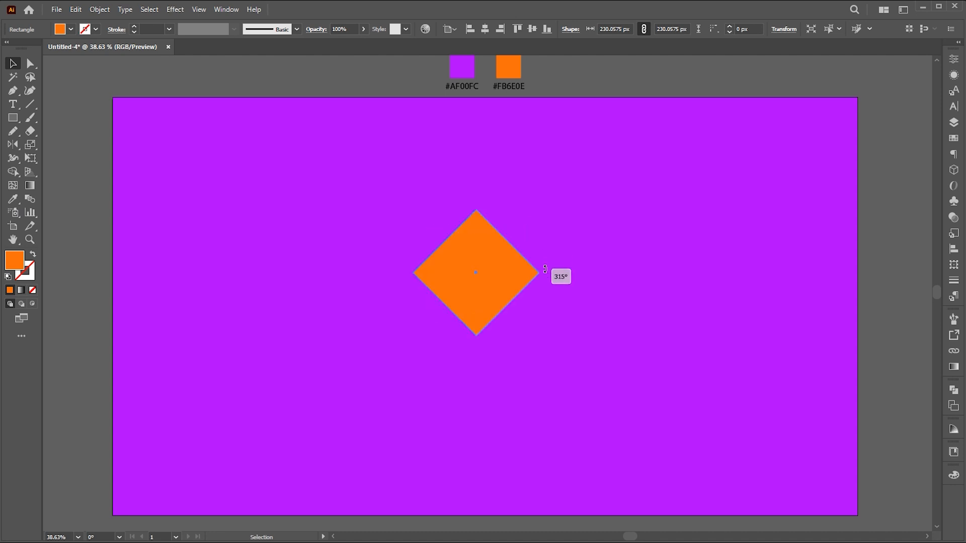
{"action": "left_click", "coordinate": [29, 63]}
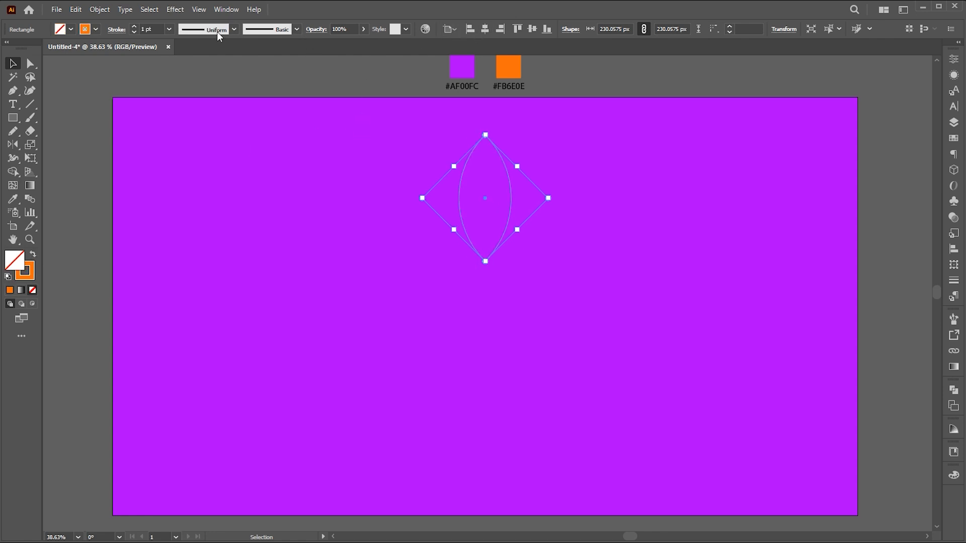
{"action": "left_click", "coordinate": [162, 29]}
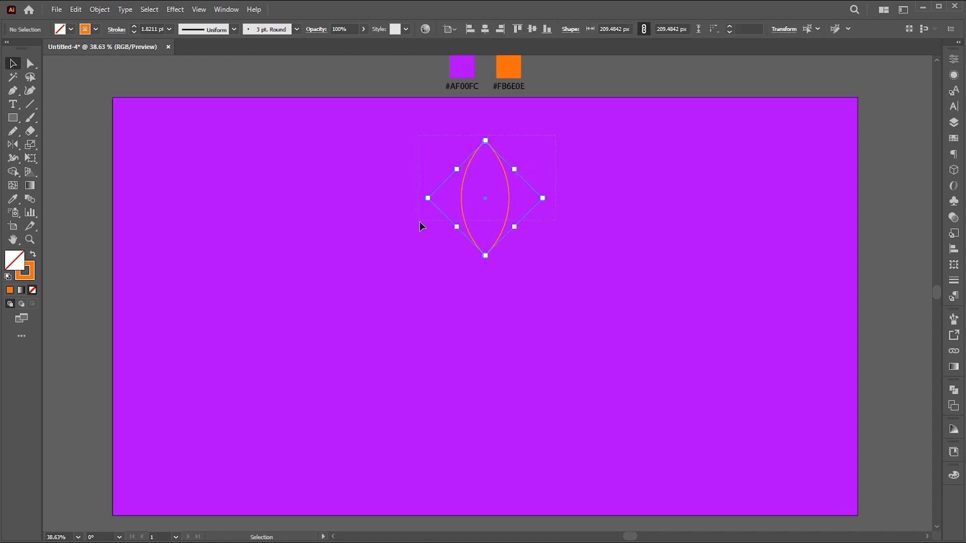
Repeat the petal radially into 20 instances and adjust the radius
{"action": "left_click", "coordinate": [99, 9]}
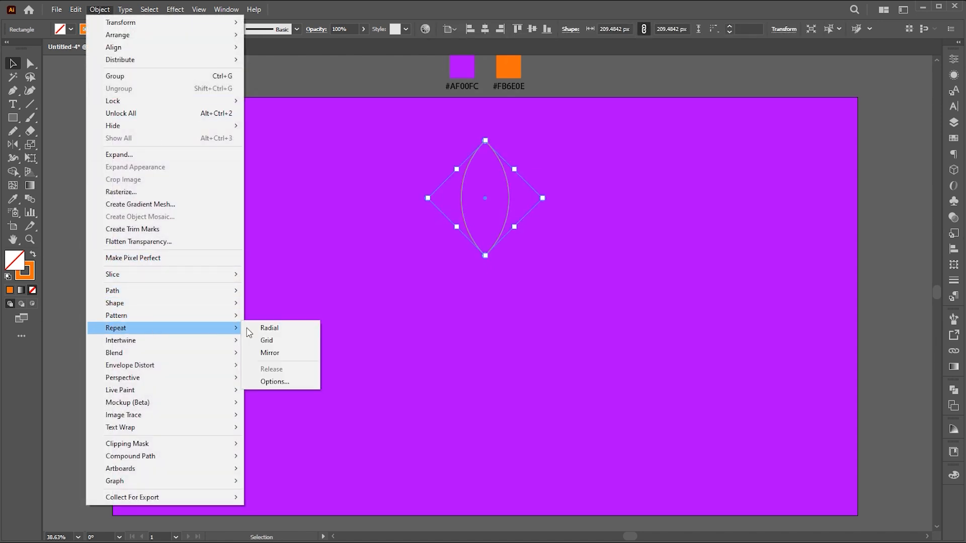
{"action": "left_click", "coordinate": [269, 327]}
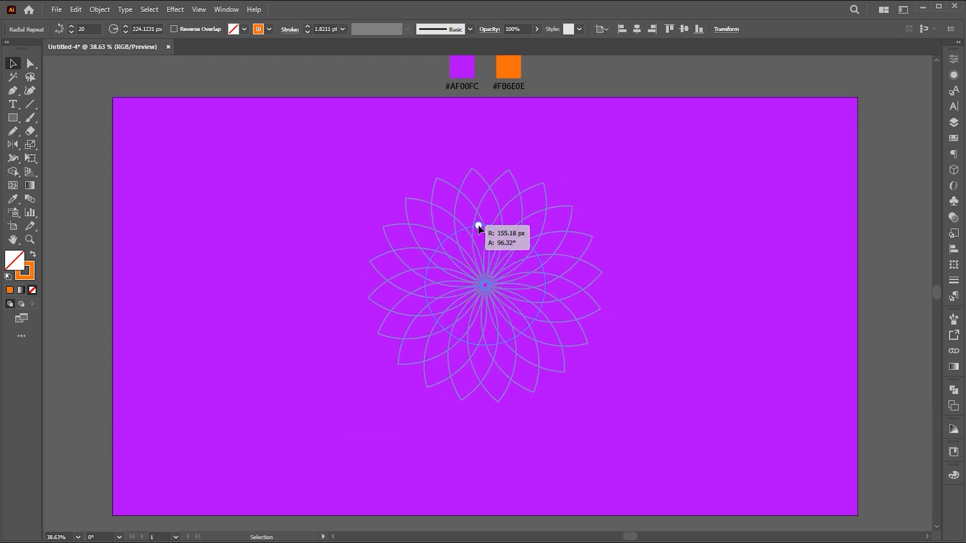
{"action": "left_click", "coordinate": [622, 230]}
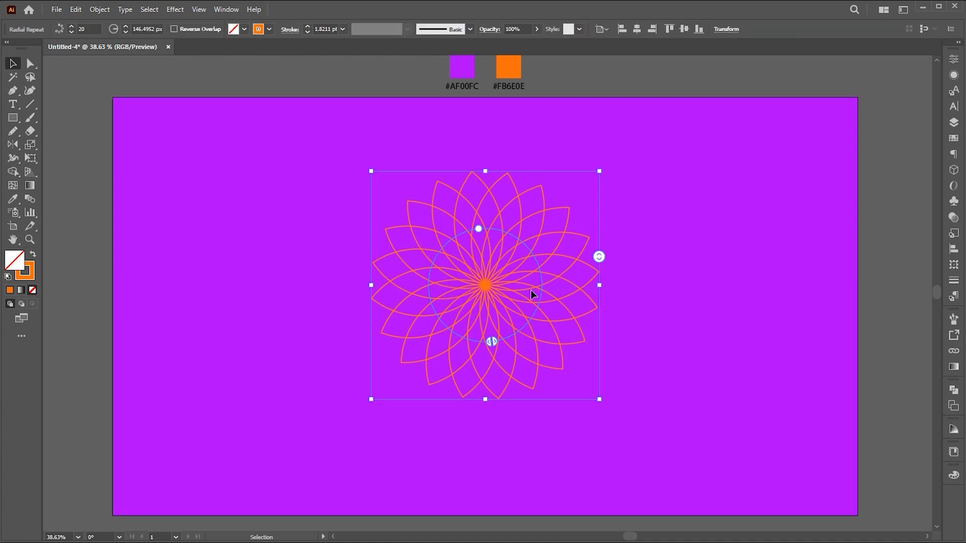
Expand the radial repeat into a group and scale it up from the centre
{"action": "left_click", "coordinate": [99, 9]}
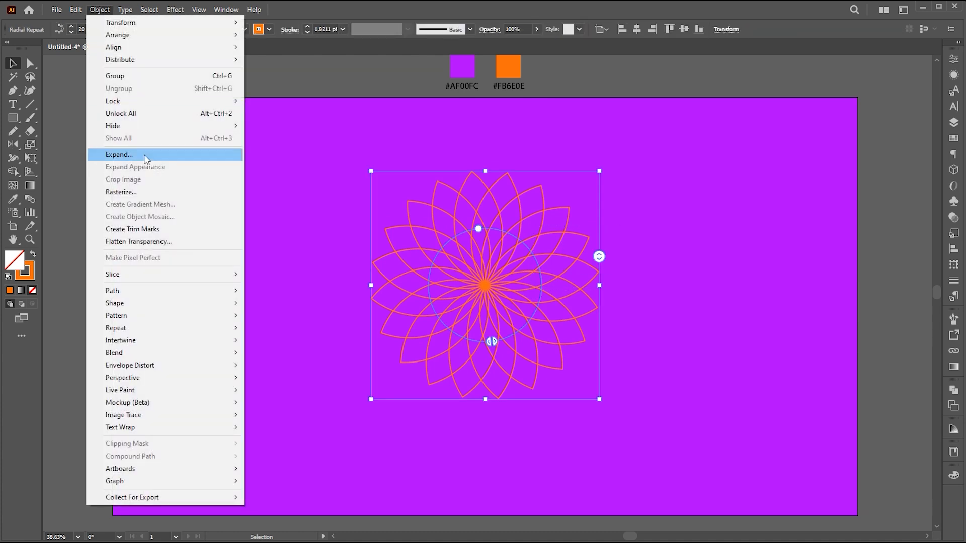
{"action": "left_click", "coordinate": [118, 154]}
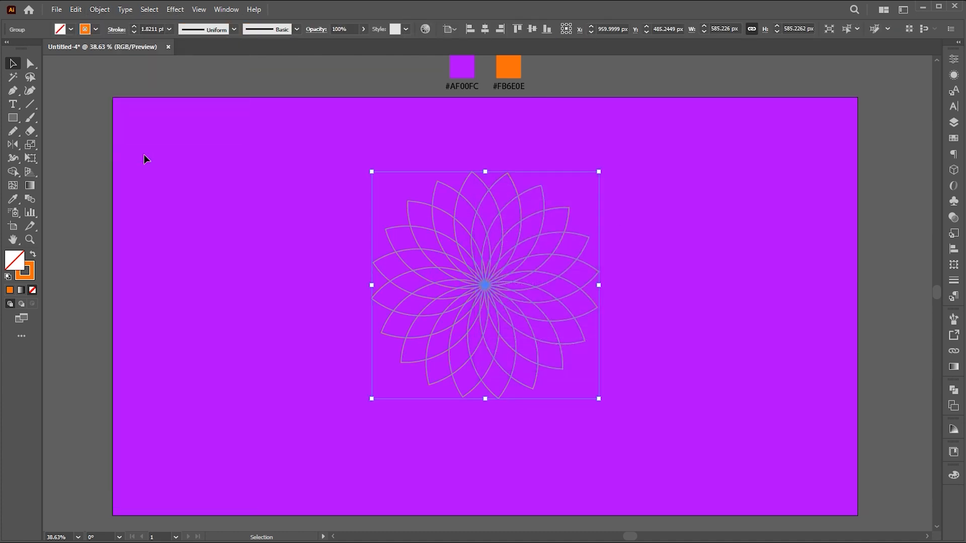
{"action": "left_click_drag", "start_coordinate": [485, 285], "coordinate": [485, 306]}
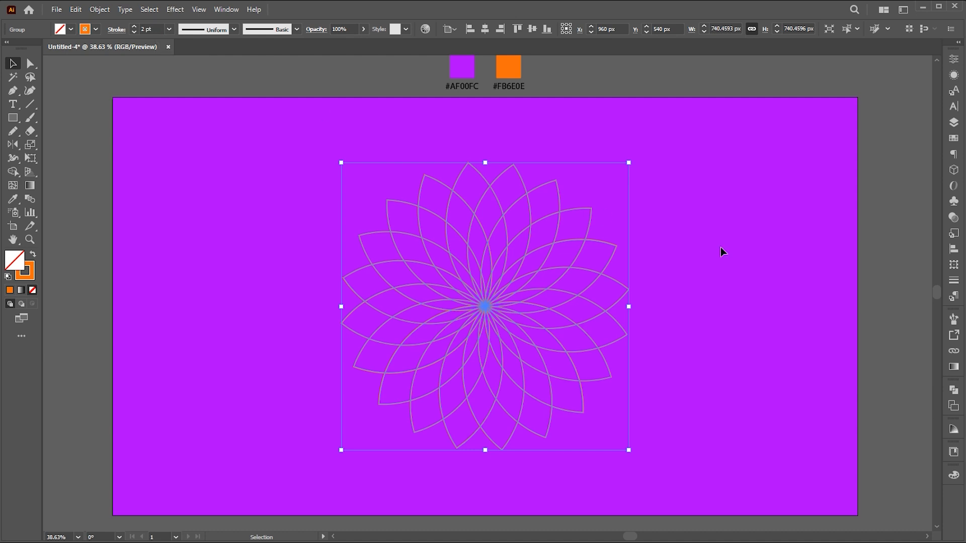
Paste a flower copy in front, shrink it to the centre, and set its stroke to 2 pt
{"action": "left_click", "coordinate": [75, 9]}
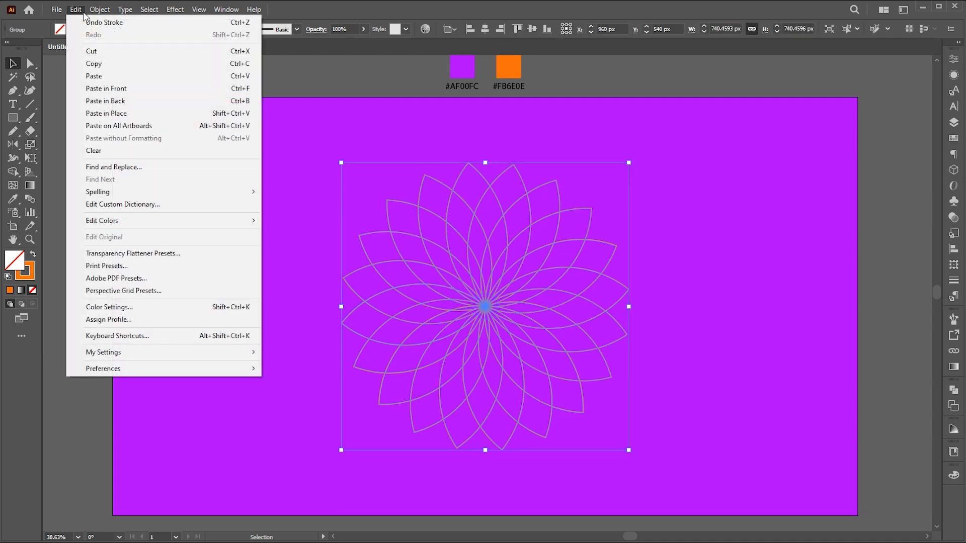
{"action": "mouse_move", "coordinate": [106, 88]}
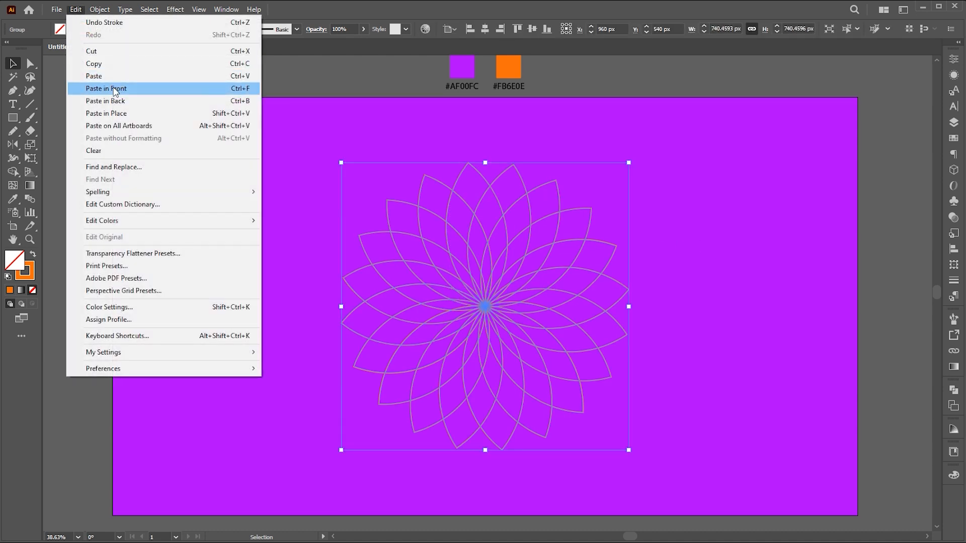
{"action": "left_click", "coordinate": [105, 88]}
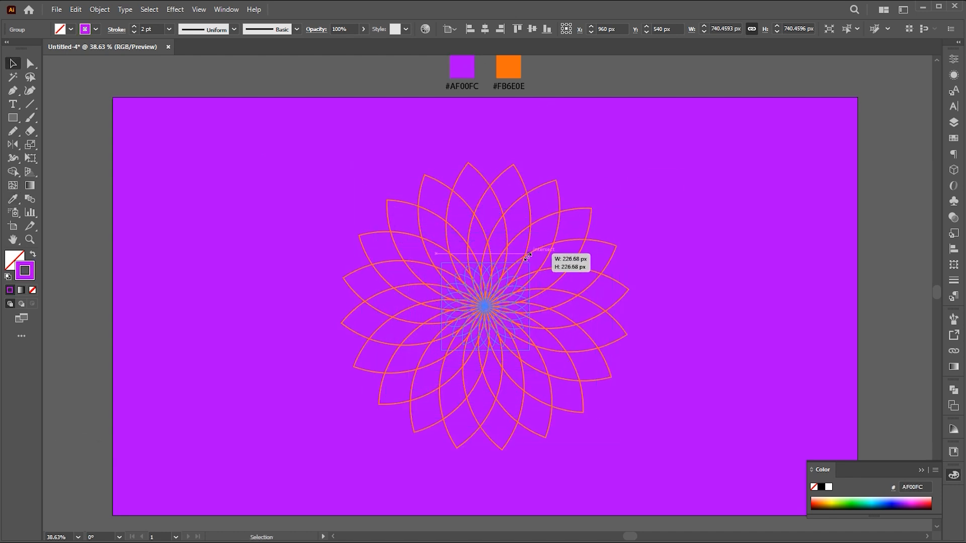
{"action": "left_click_drag", "start_coordinate": [531, 255], "coordinate": [516, 276]}
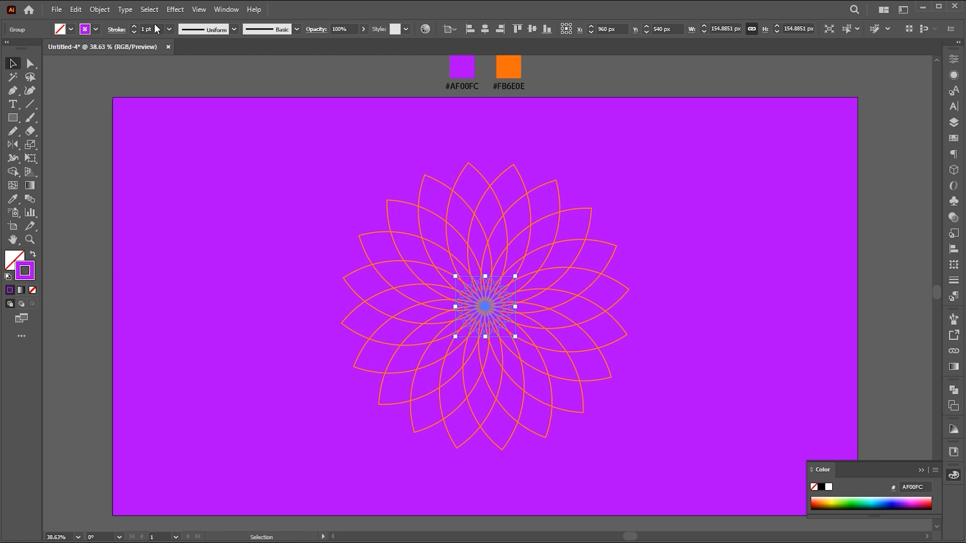
{"action": "left_click", "coordinate": [134, 26]}
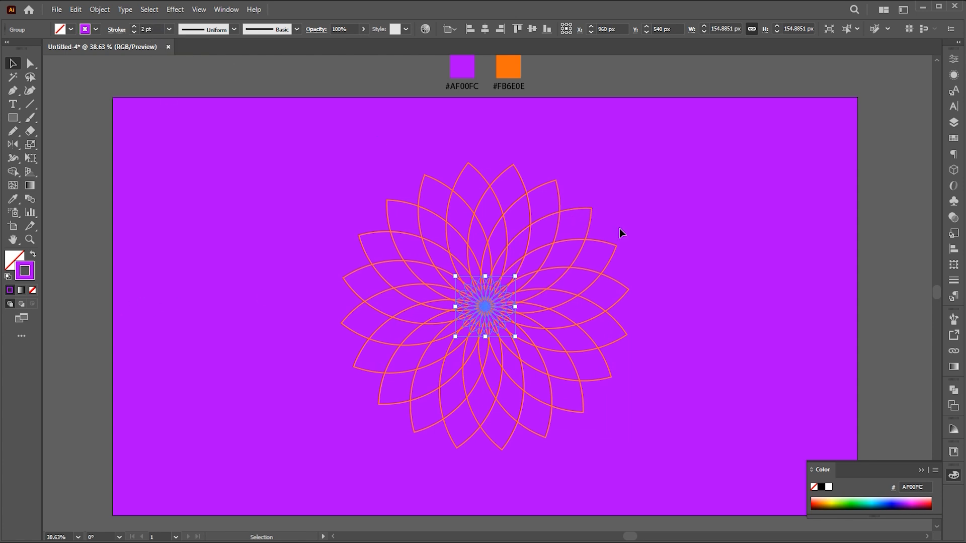
{"action": "right_click", "coordinate": [560, 215]}
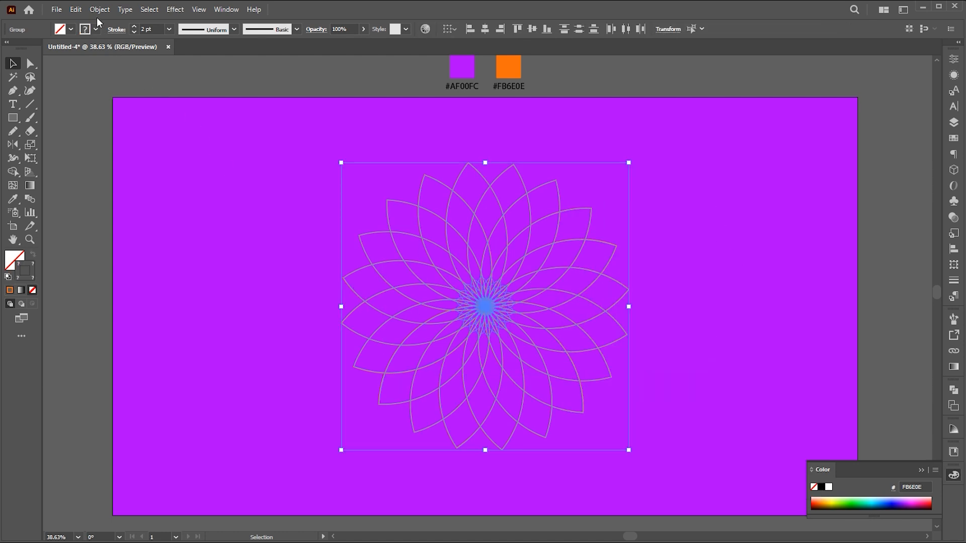
Make a blend between the centre copy and petals, using Specified Steps set to 300
{"action": "left_click", "coordinate": [99, 9]}
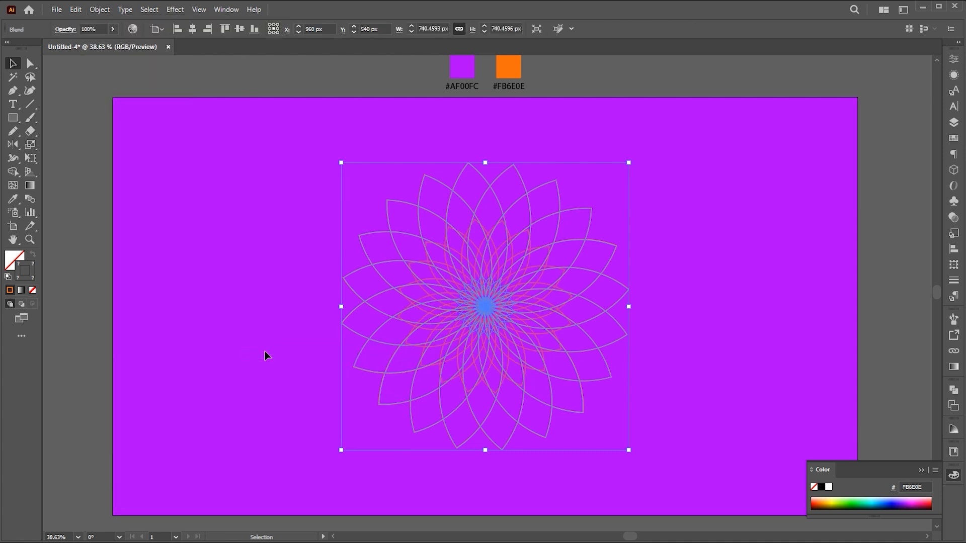
{"action": "left_click", "coordinate": [99, 9]}
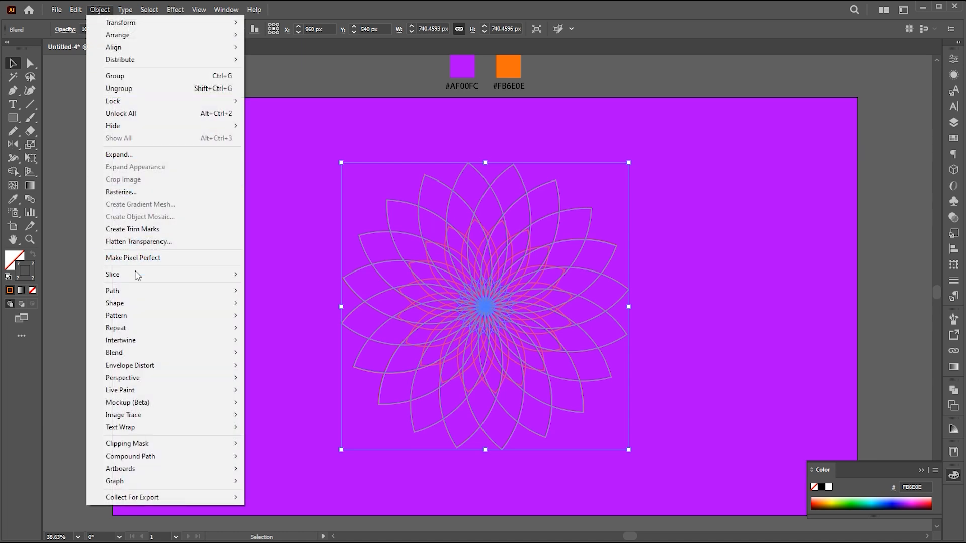
{"action": "mouse_move", "coordinate": [113, 353]}
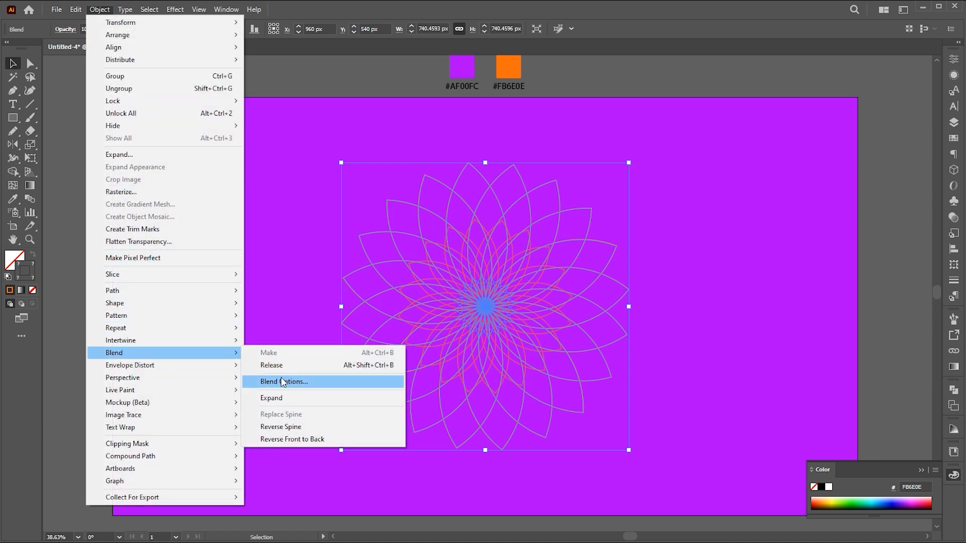
{"action": "left_click", "coordinate": [282, 382]}
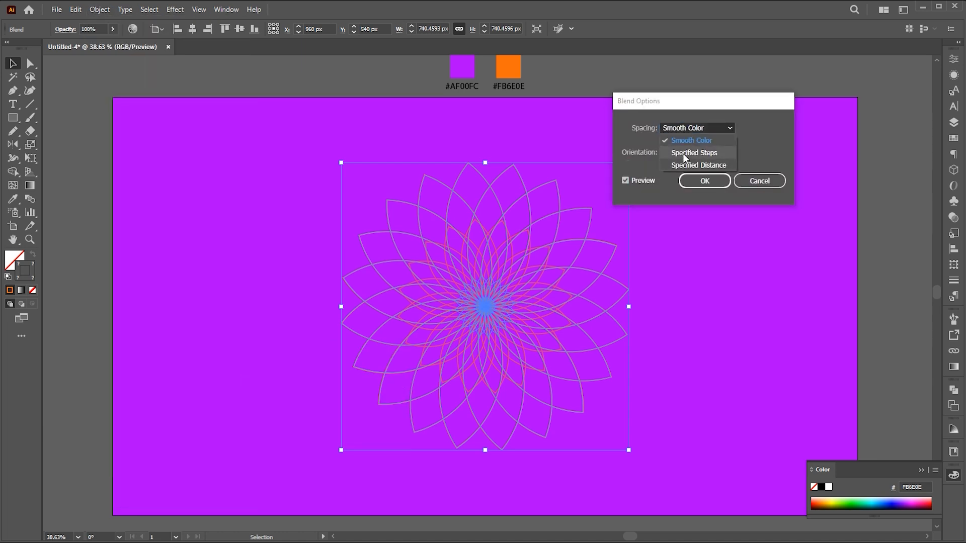
{"action": "left_click", "coordinate": [694, 152]}
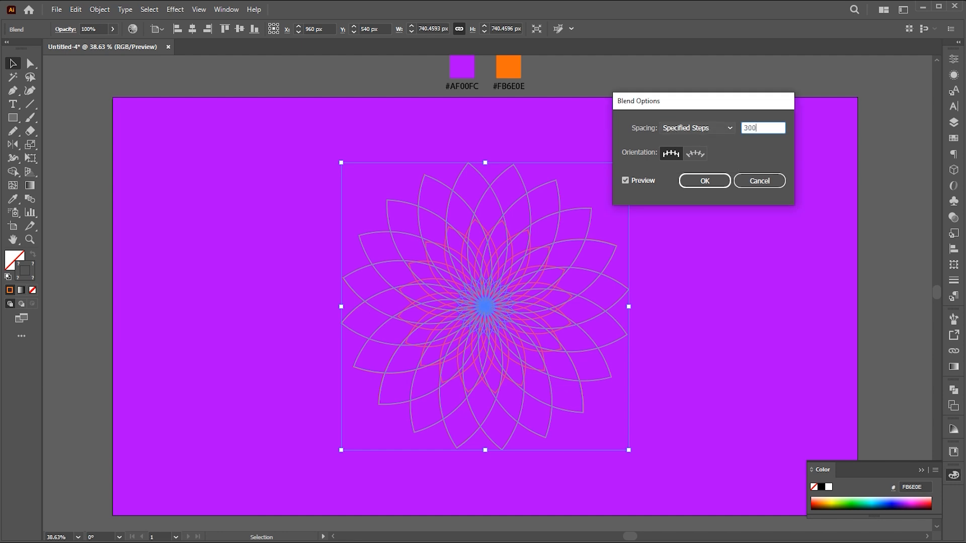
{"action": "left_click", "coordinate": [703, 181]}
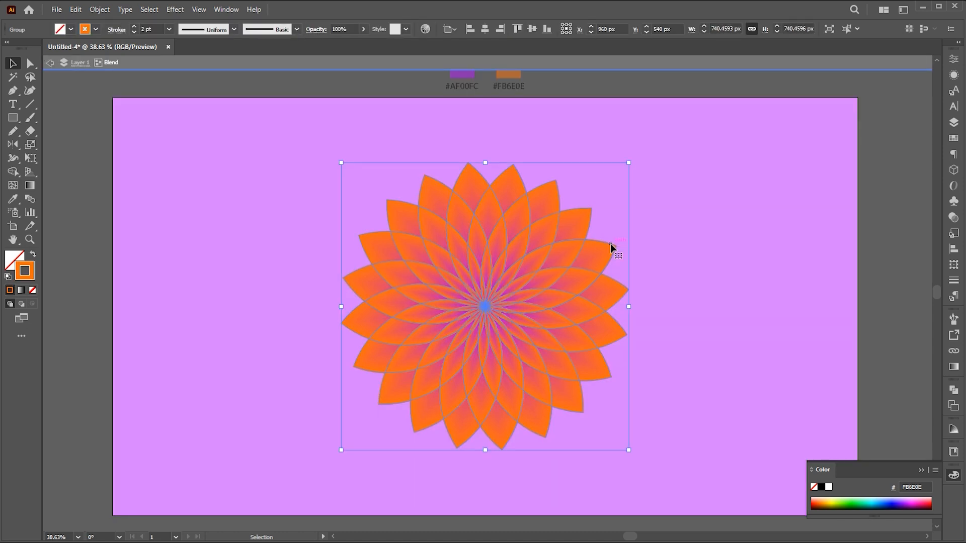
{"action": "mouse_move", "coordinate": [75, 9]}
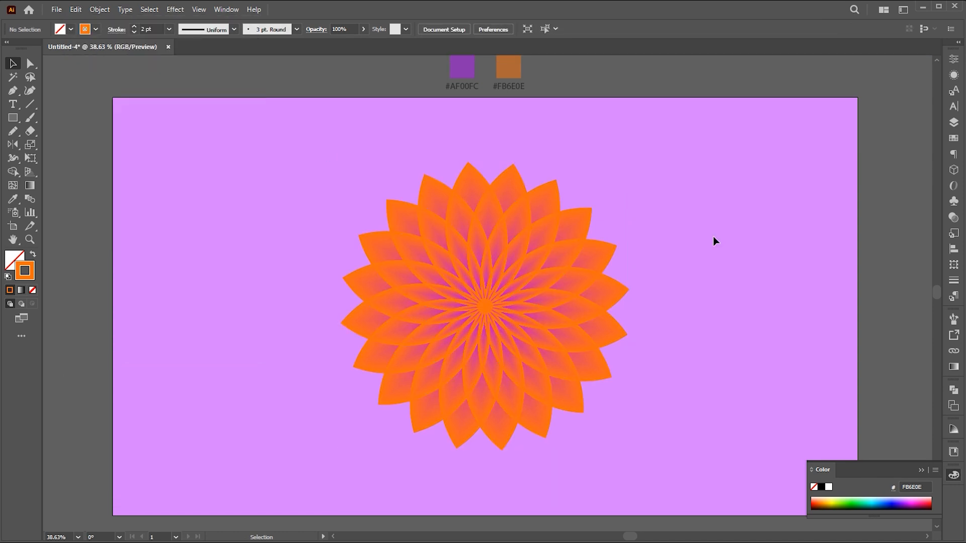
Paste the flower in front with a white #FFFFFF stroke and show the Transparency panel
{"action": "left_click", "coordinate": [75, 9]}
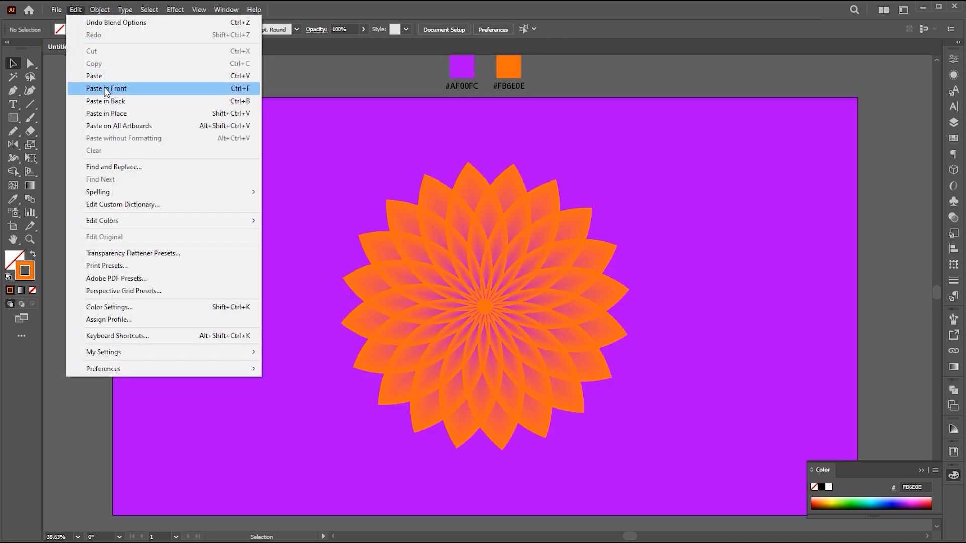
{"action": "left_click", "coordinate": [107, 88]}
{"action": "type", "text": "FFFFFF"}
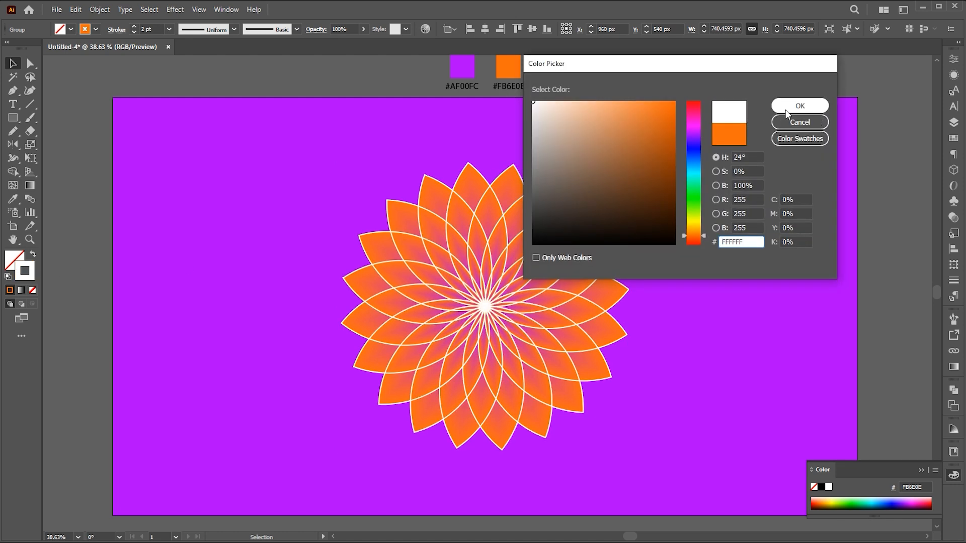
{"action": "left_click", "coordinate": [799, 106]}
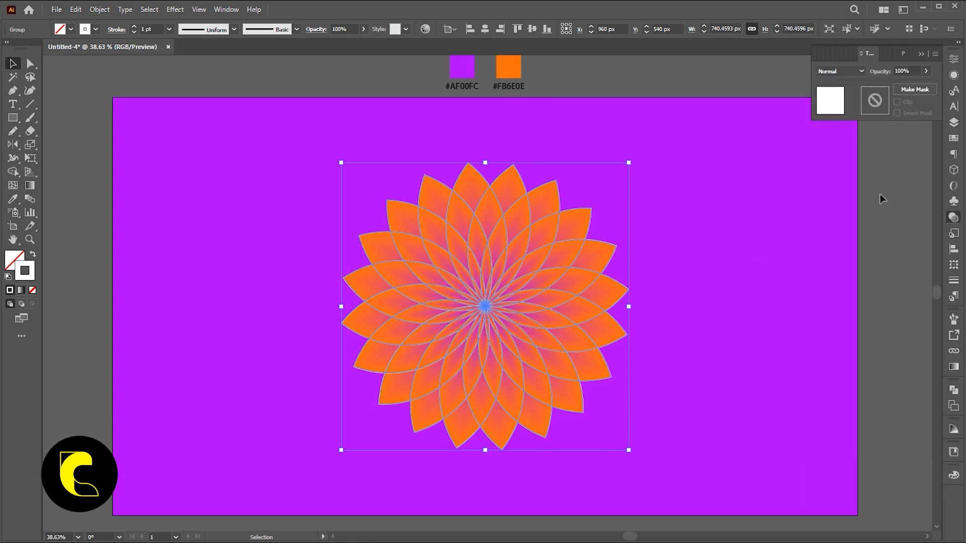
{"action": "left_click", "coordinate": [839, 71]}
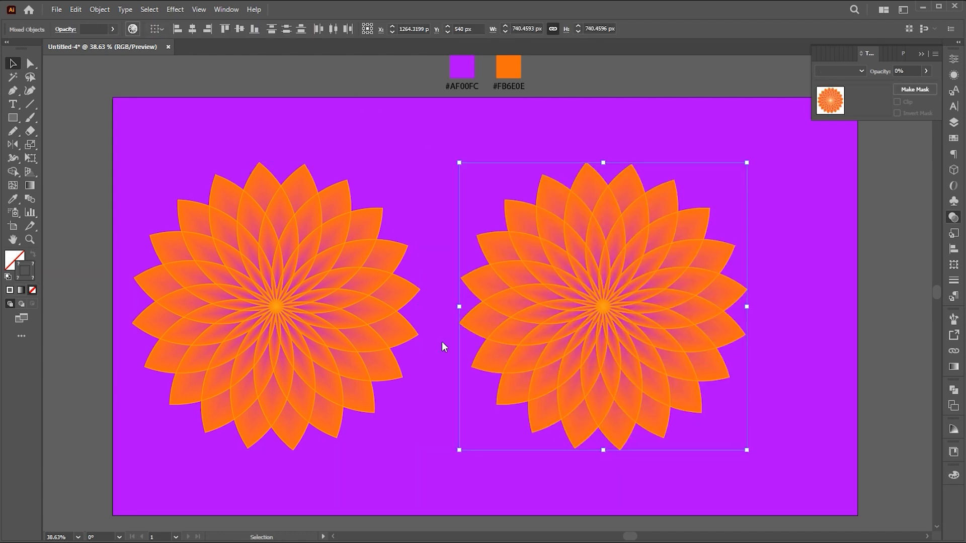
Use Recolor Artwork to drag the right flower's main colour handle toward yellow
{"action": "left_click", "coordinate": [132, 28]}
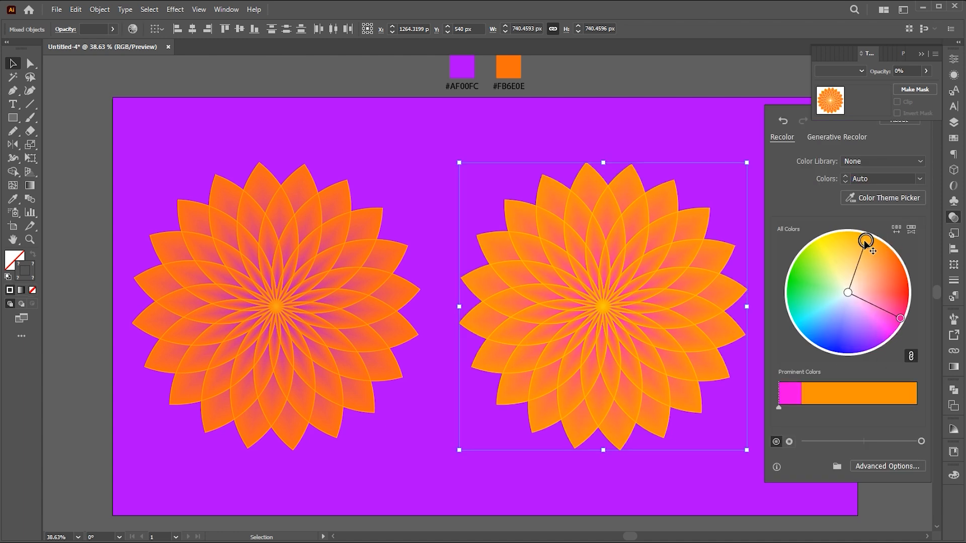
{"action": "left_click_drag", "start_coordinate": [865, 239], "coordinate": [842, 230]}
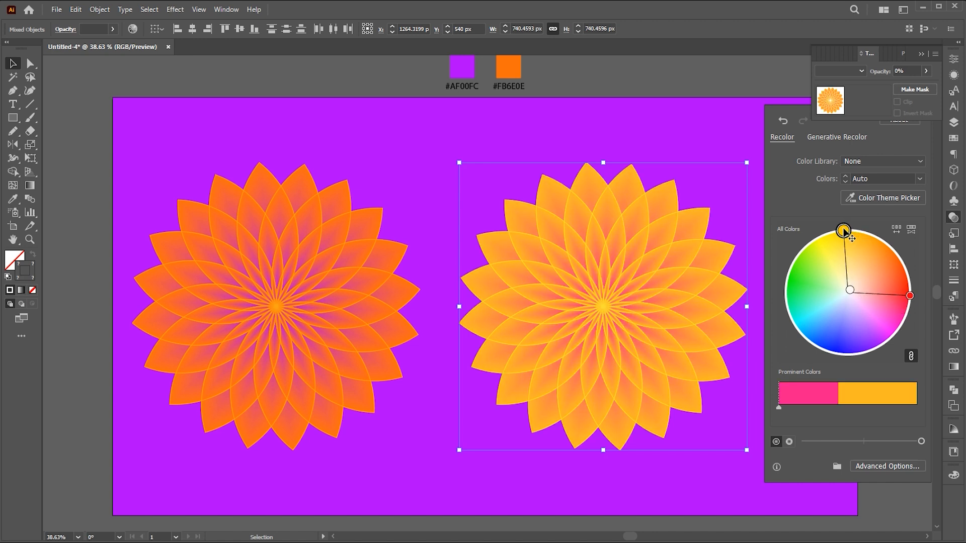
{"action": "mouse_move", "coordinate": [670, 151]}
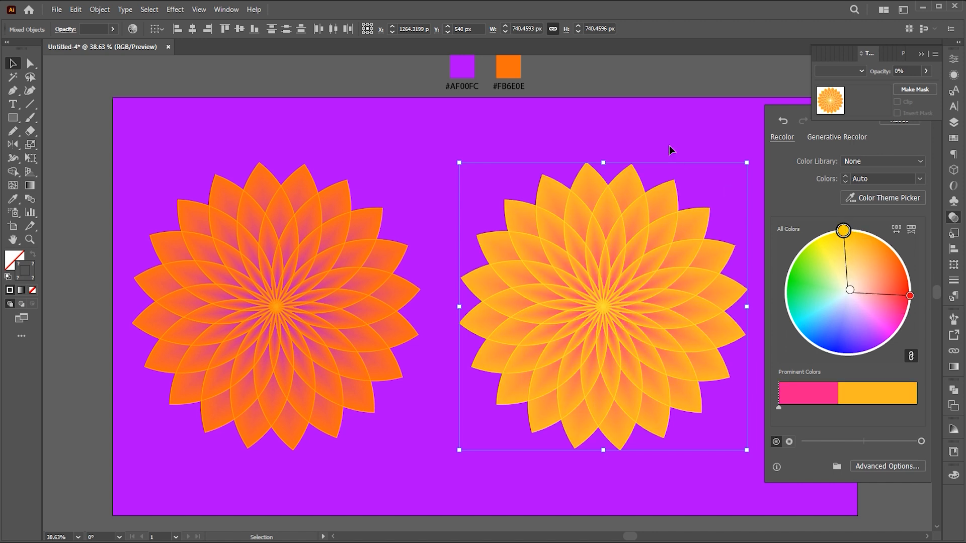